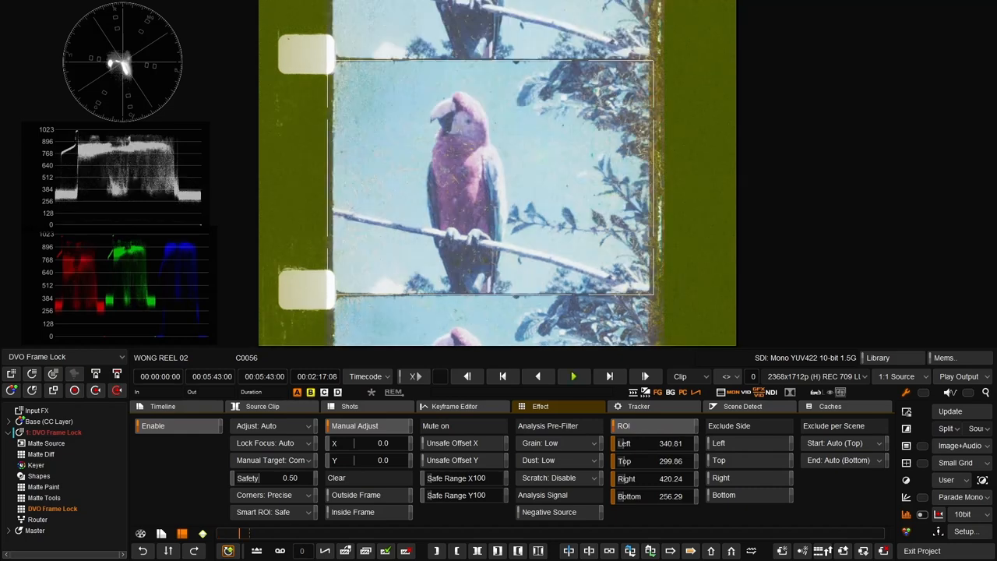
# Play the stabilised parrot reel to confirm the image holds steady under DVO Frame Lock.
pyautogui.click(573, 376)
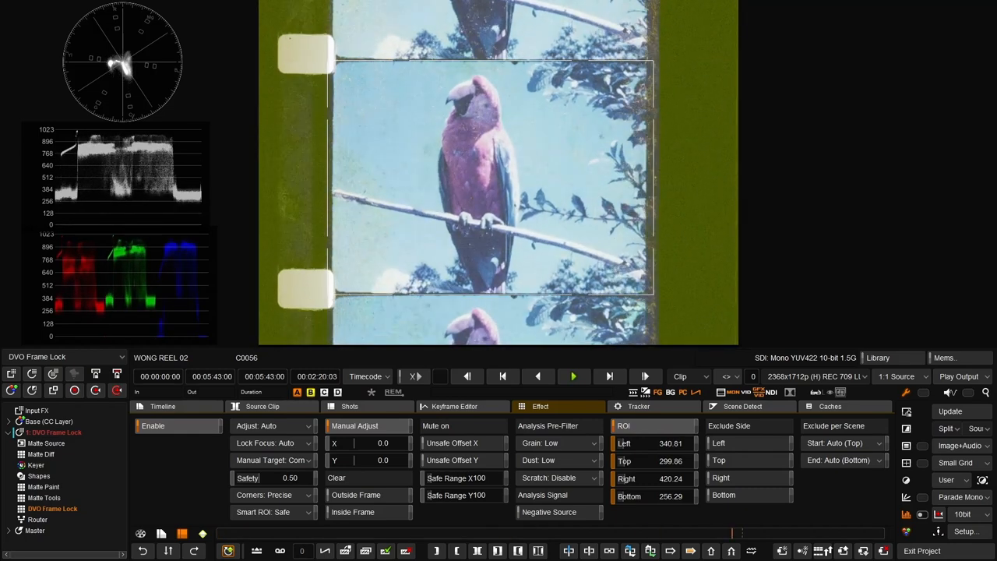